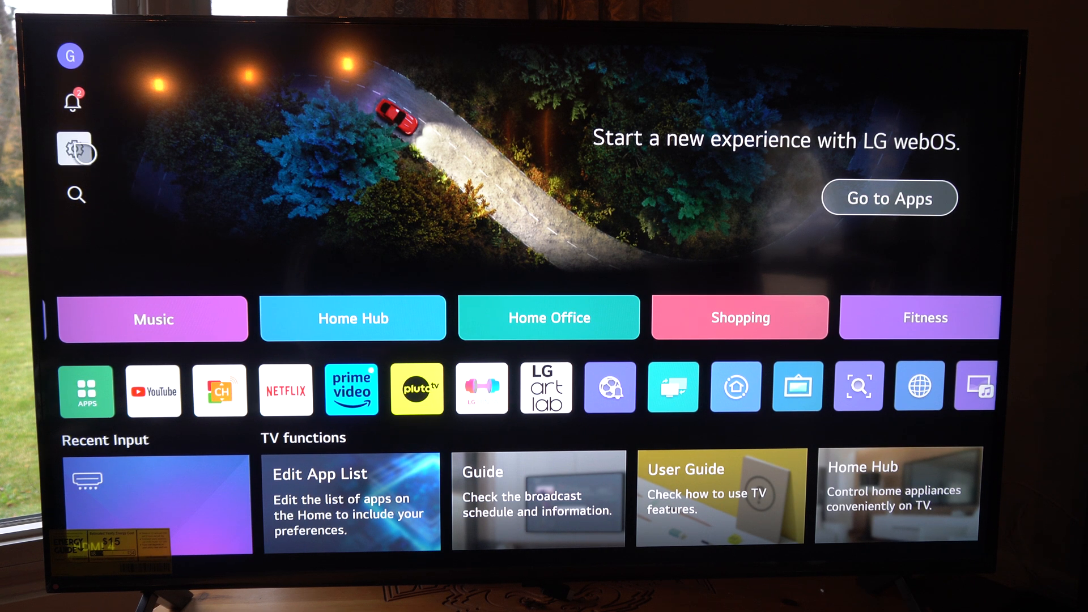
Navigate Settings > General > System > Additional Settings
left_click(76, 151)
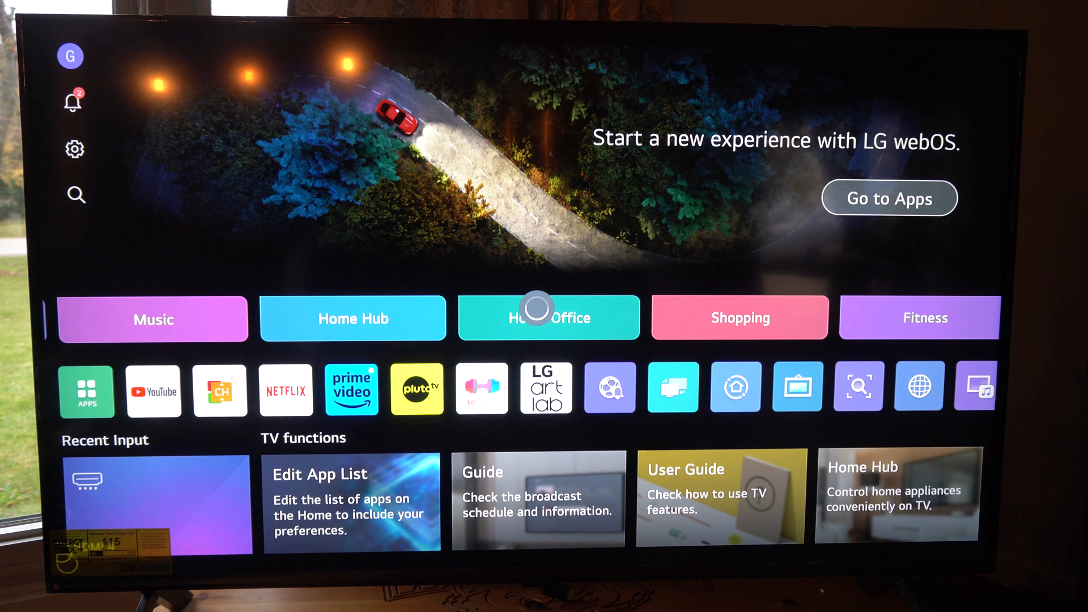
left_click(74, 149)
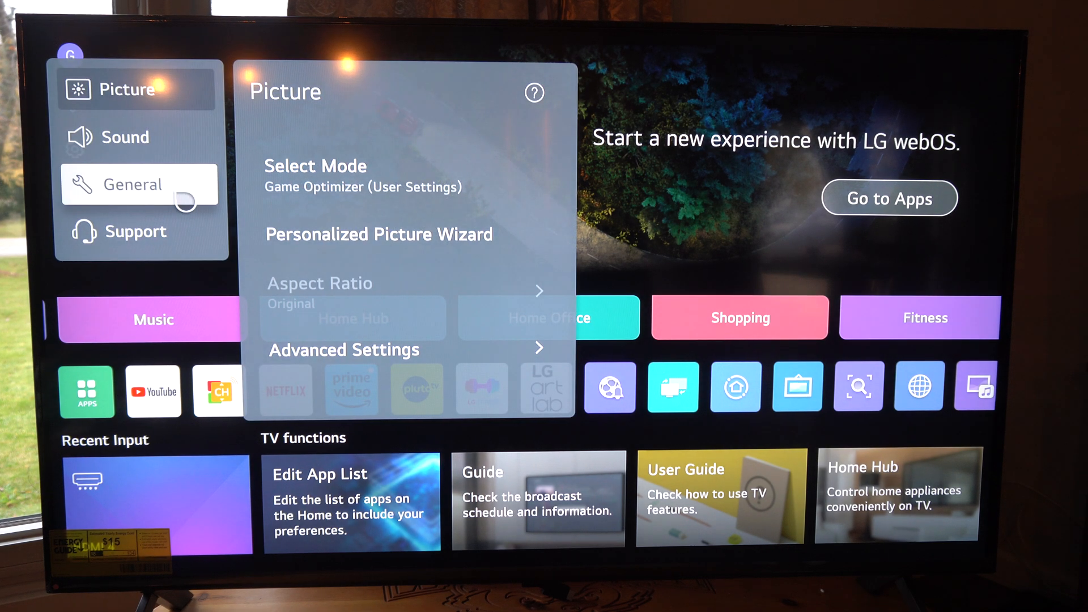
left_click(133, 183)
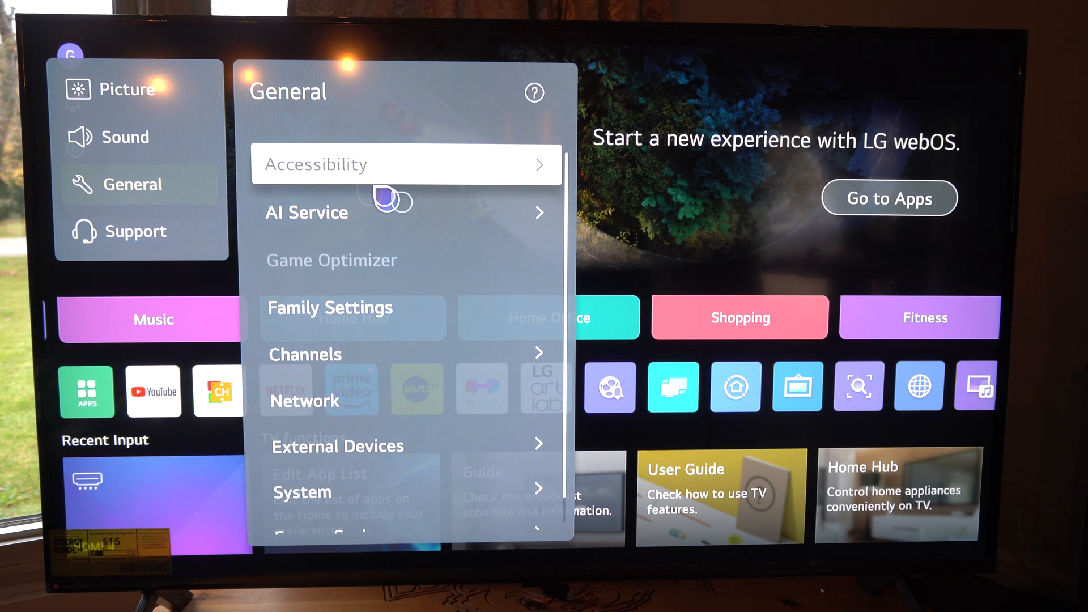
scroll("down", 3)
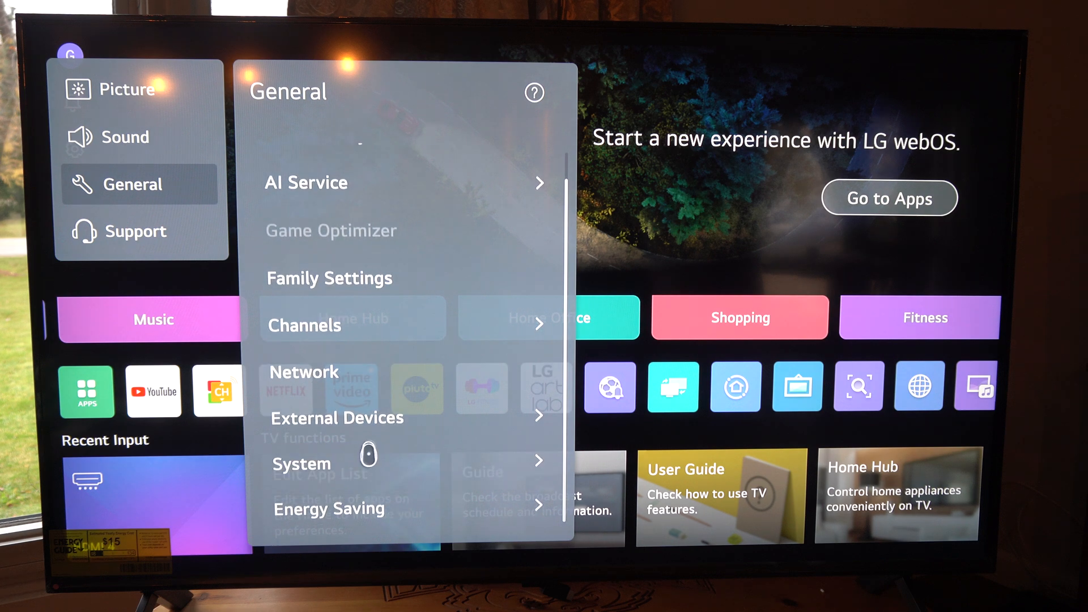
left_click(300, 464)
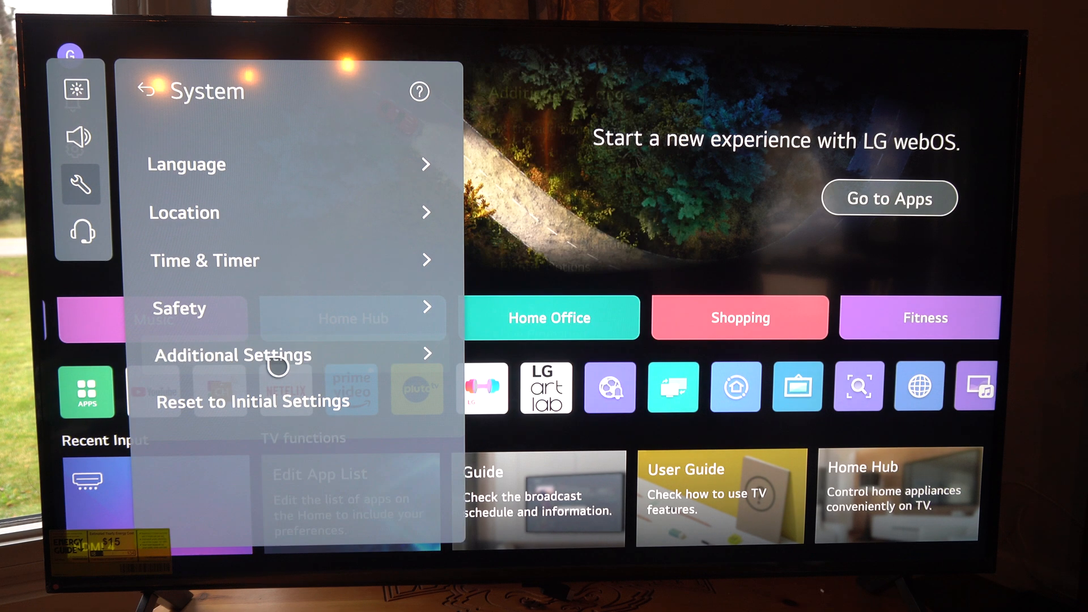
left_click(233, 355)
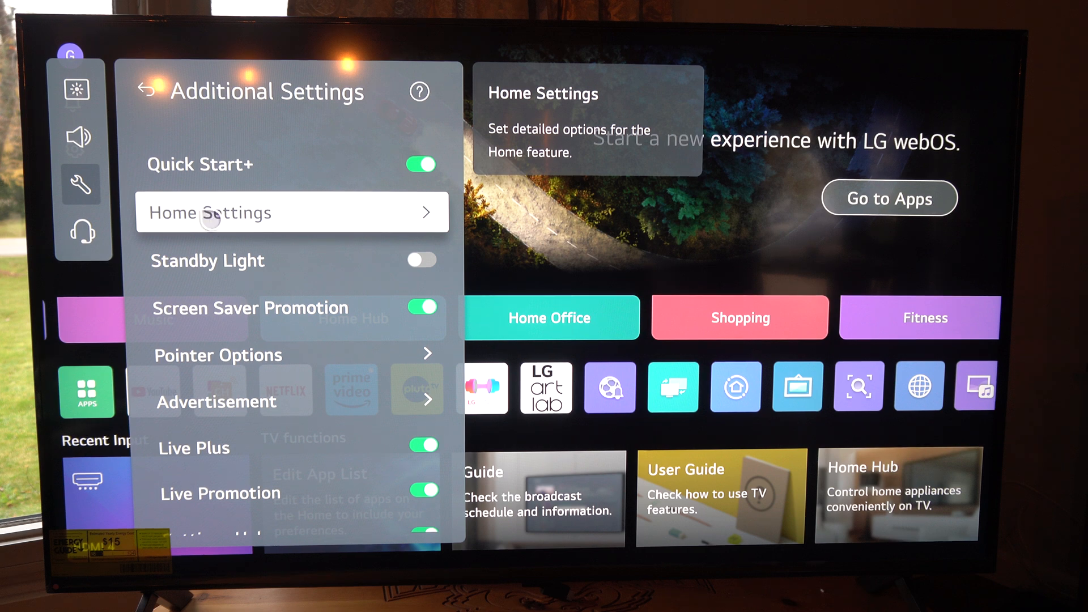
In Home Settings, choose Home as the Power On Screen instead of Recent Input
left_click(291, 212)
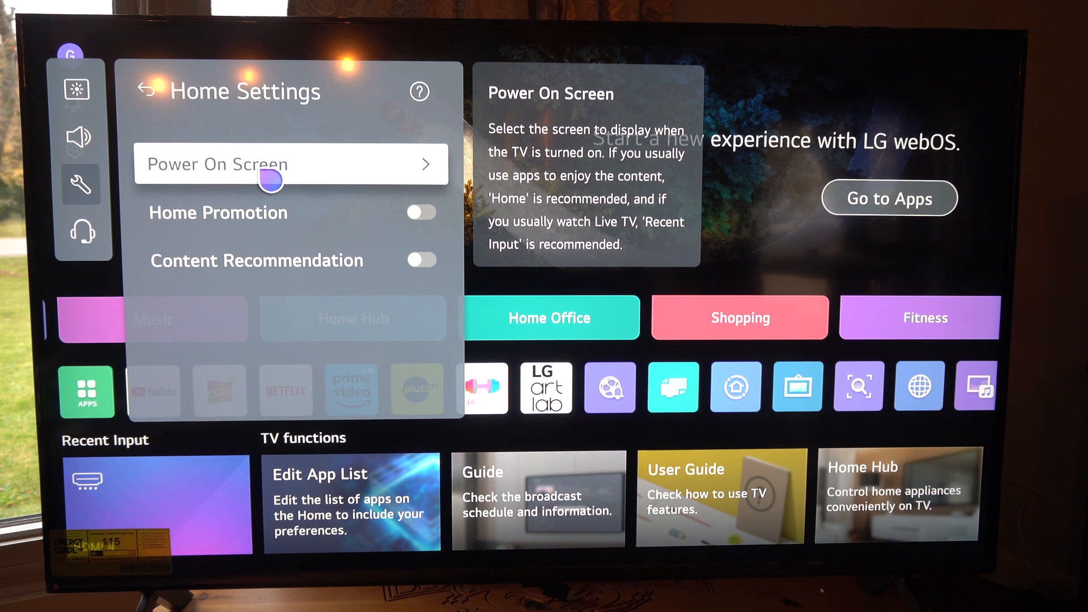
left_click(291, 164)
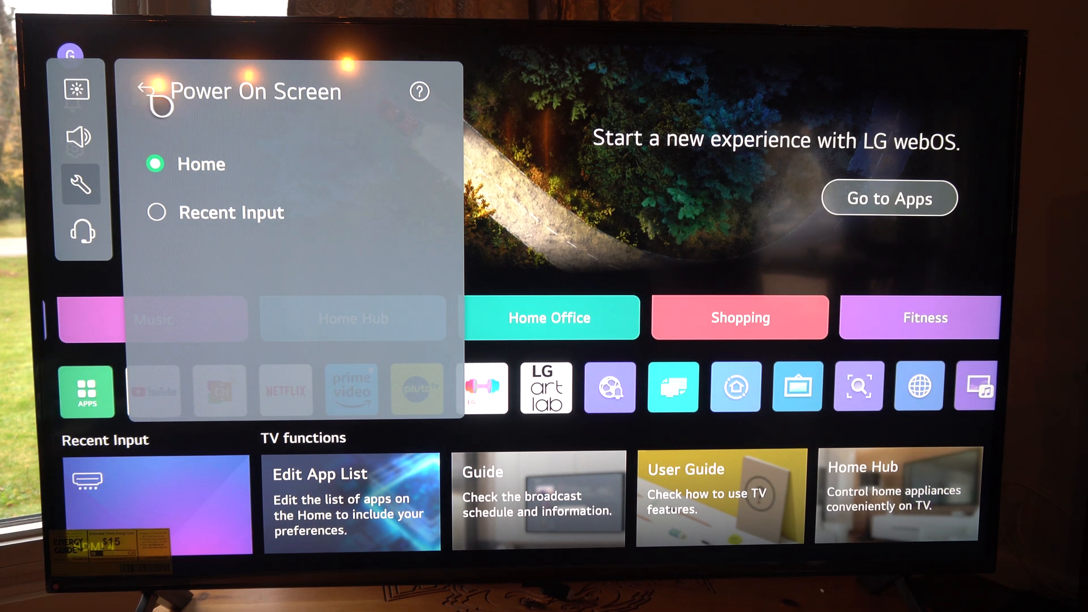
Back in Home Settings, toggle Home Promotion on and then leave it off
left_click(147, 91)
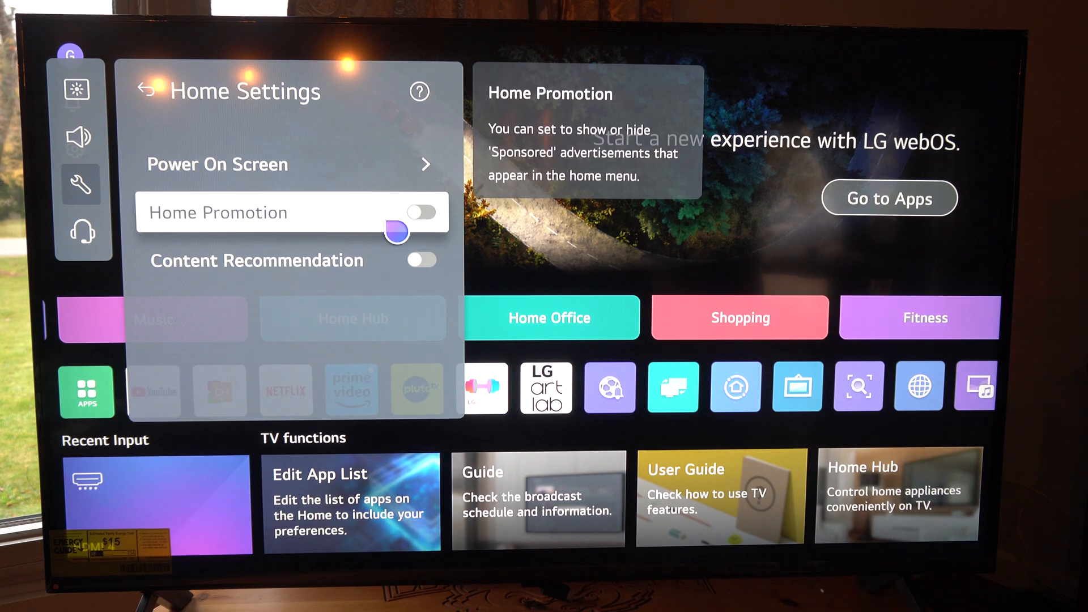
mouse_move(427, 227)
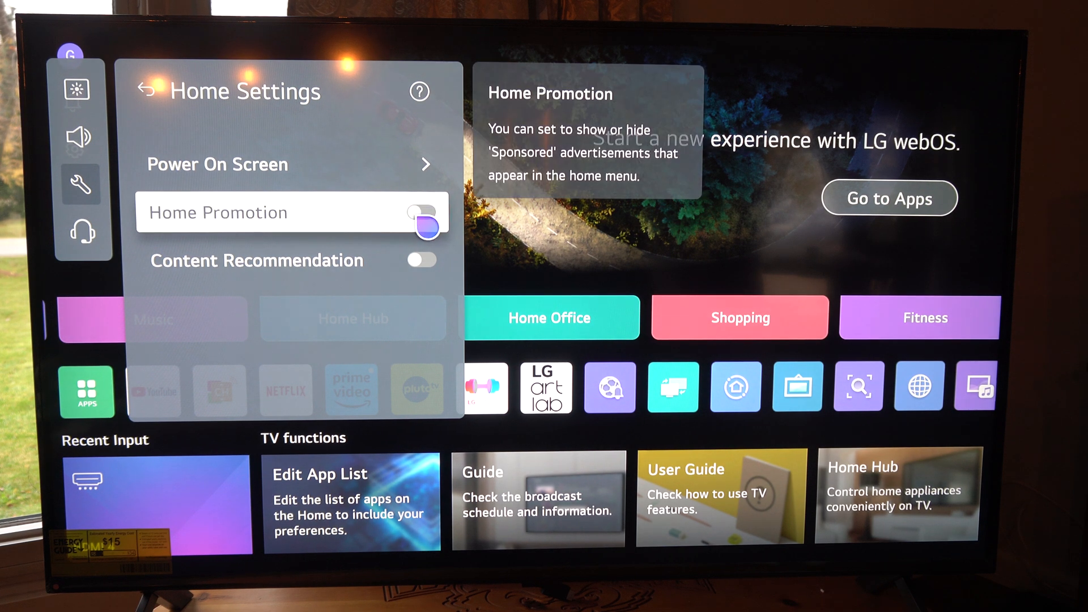
left_click(421, 212)
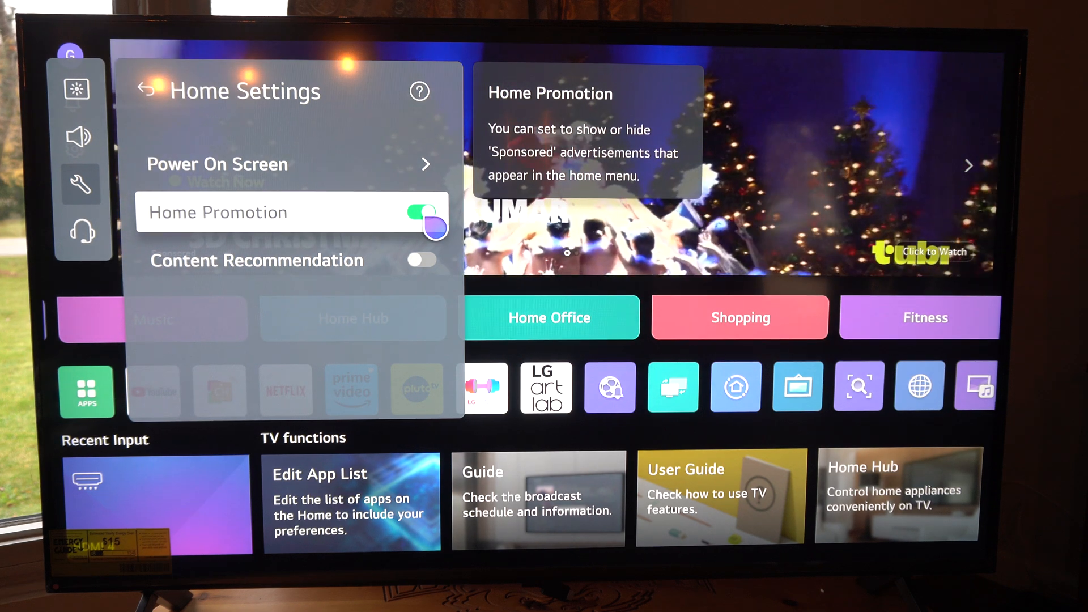
left_click(421, 212)
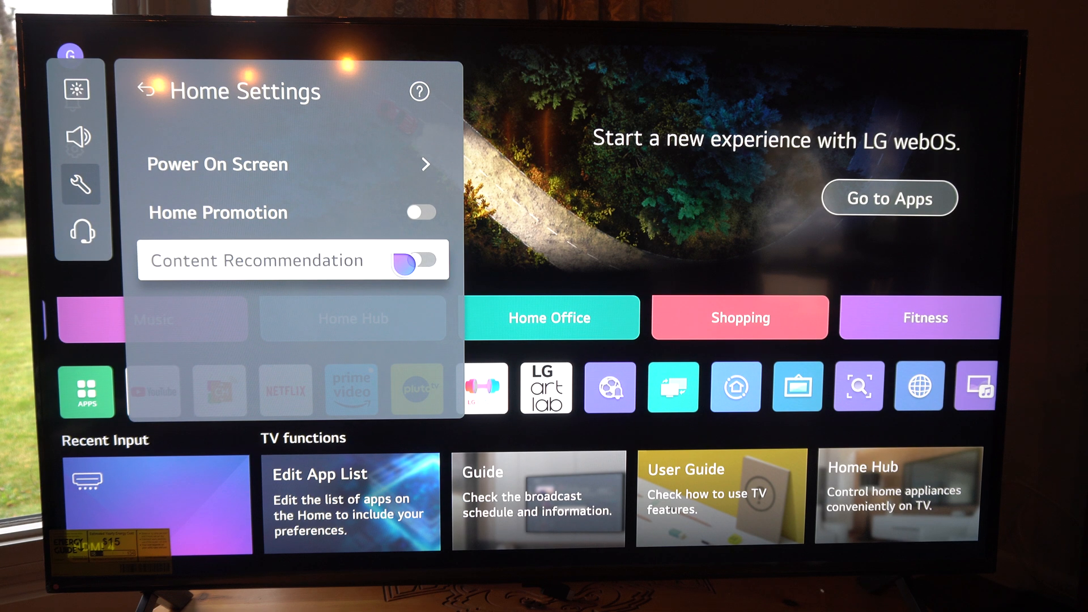
Toggle Content Recommendation on and then leave it switched off
left_click(421, 261)
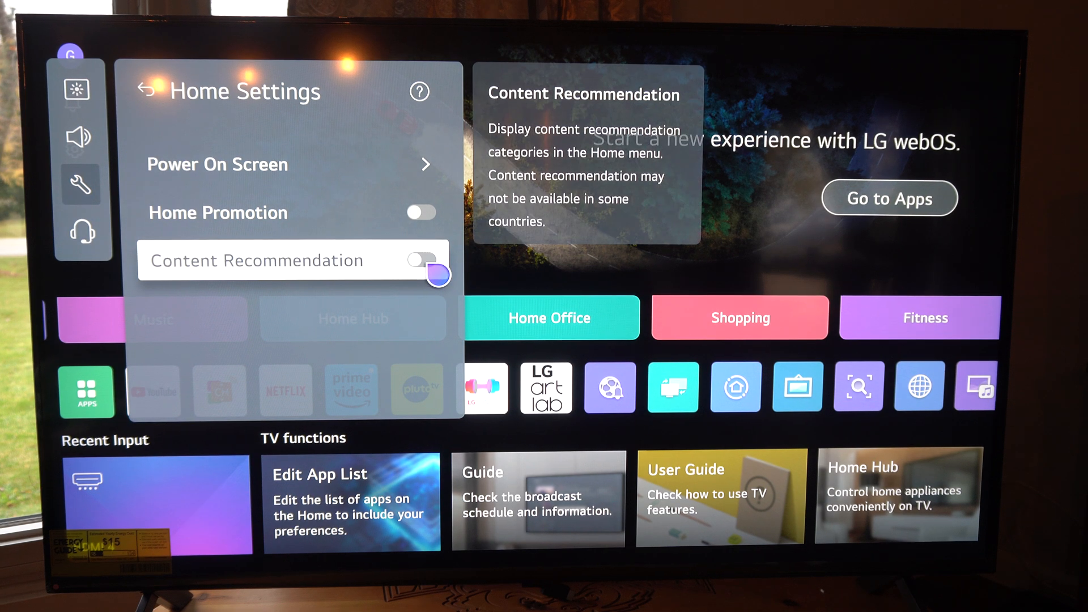
left_click(420, 261)
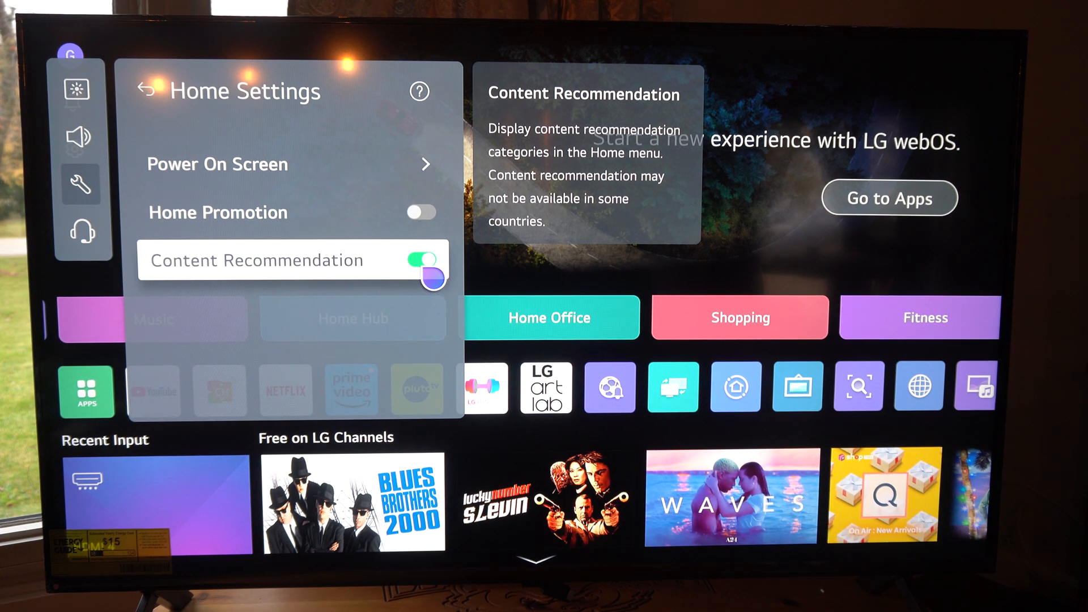
left_click(420, 261)
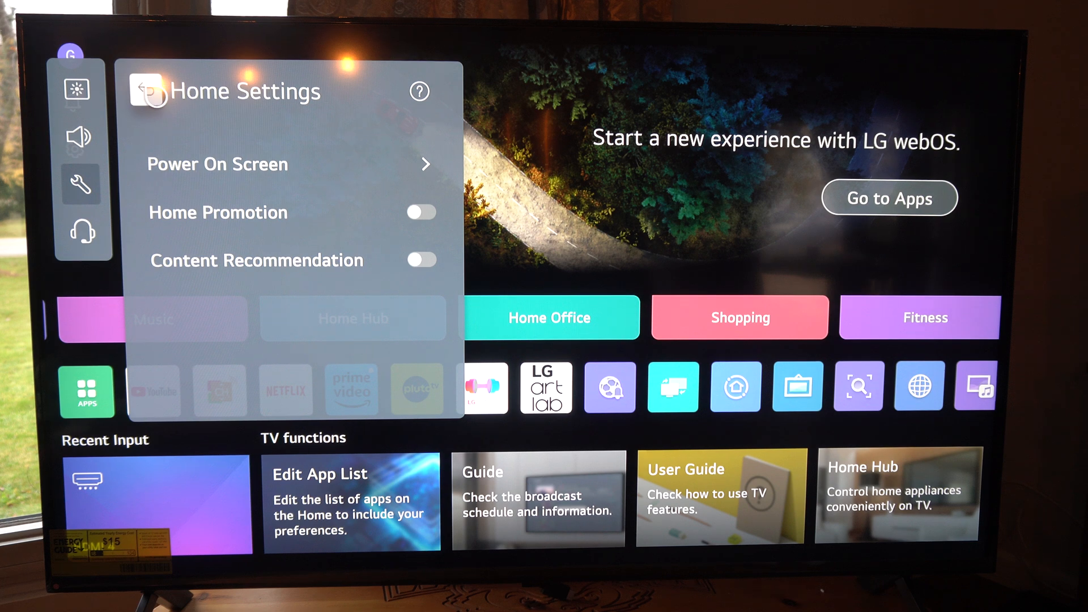
Back out through Additional Settings to the General settings menu
left_click(146, 90)
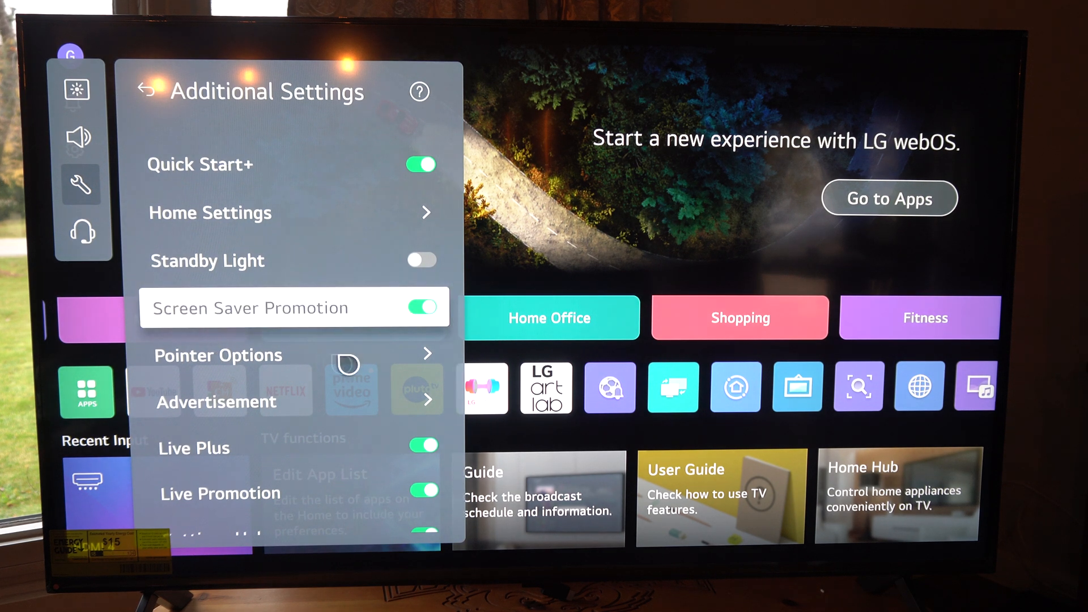
left_click(146, 91)
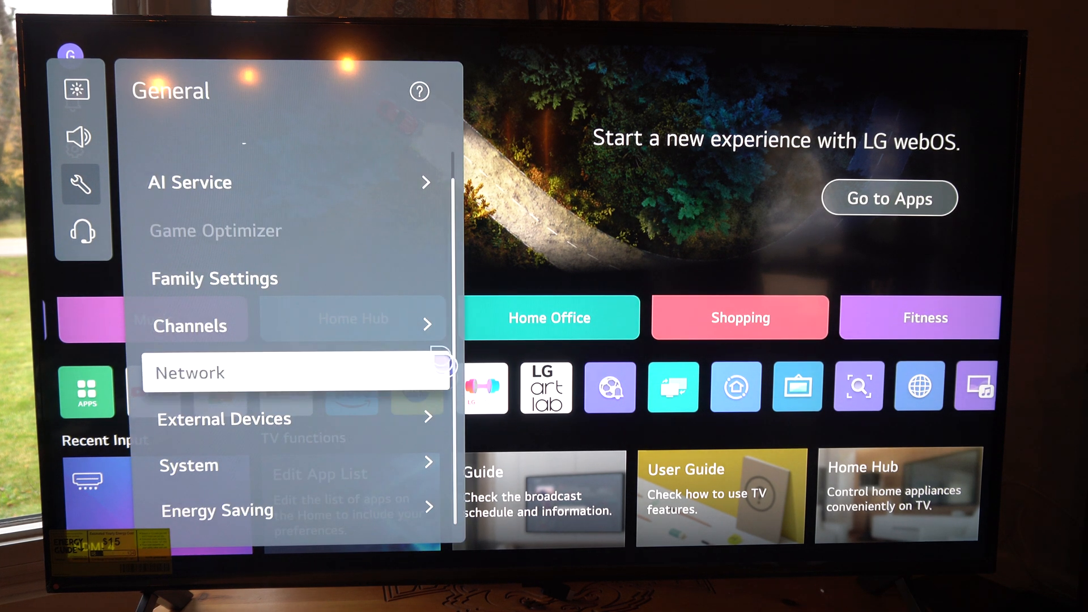